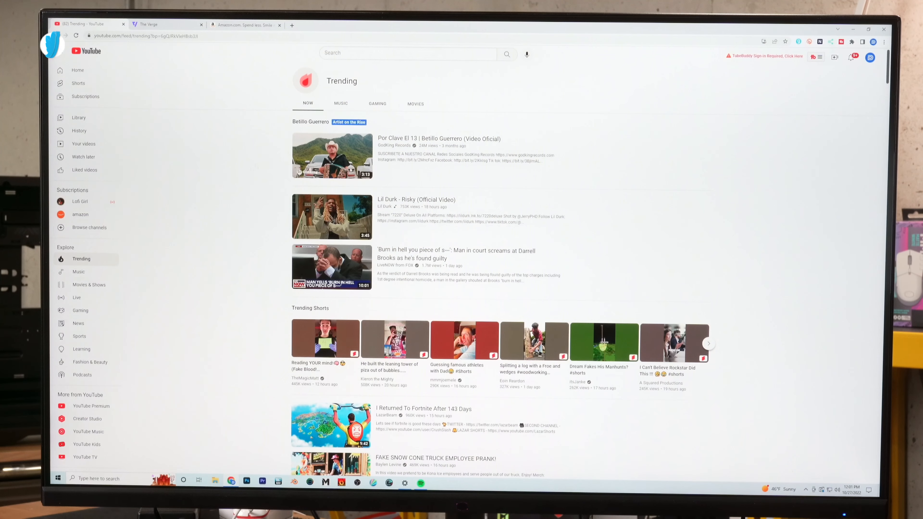
Step: Browse down the YouTube Trending list and back up, then switch to The Verge tab
scroll("down", 3)
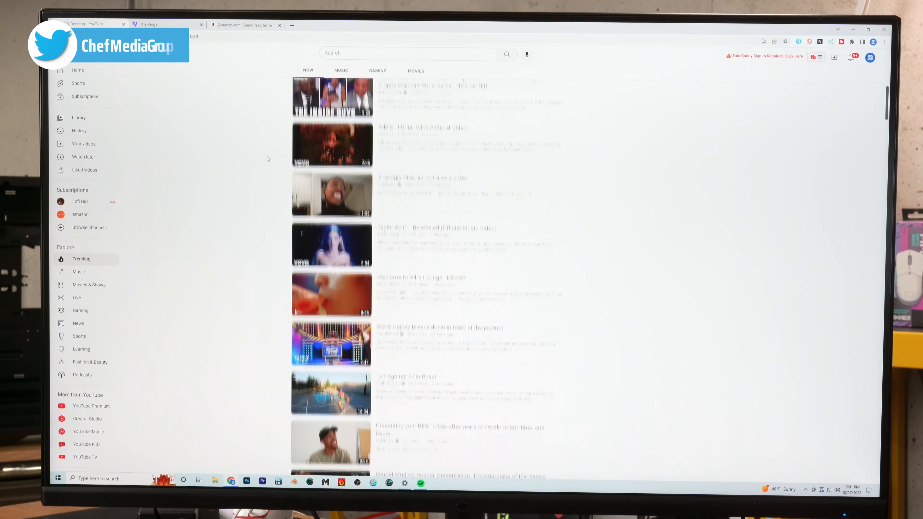
scroll("down", 3)
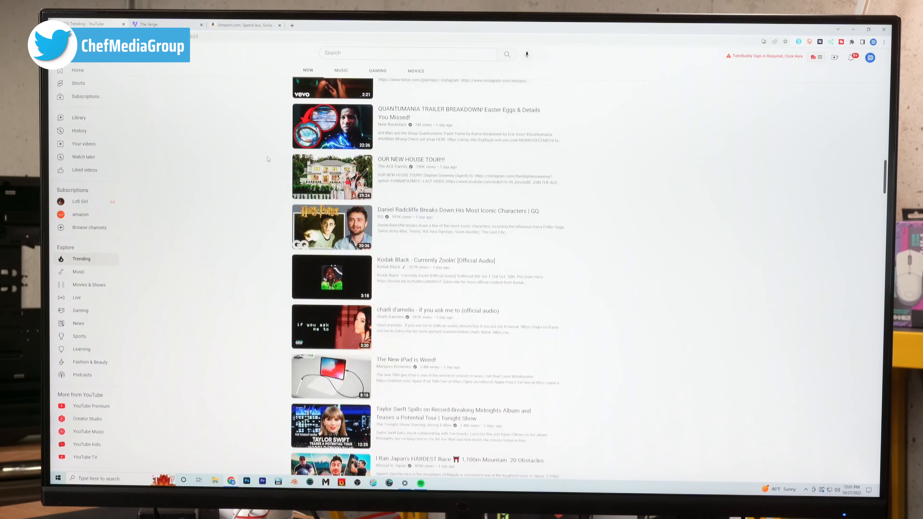
scroll("down", 3)
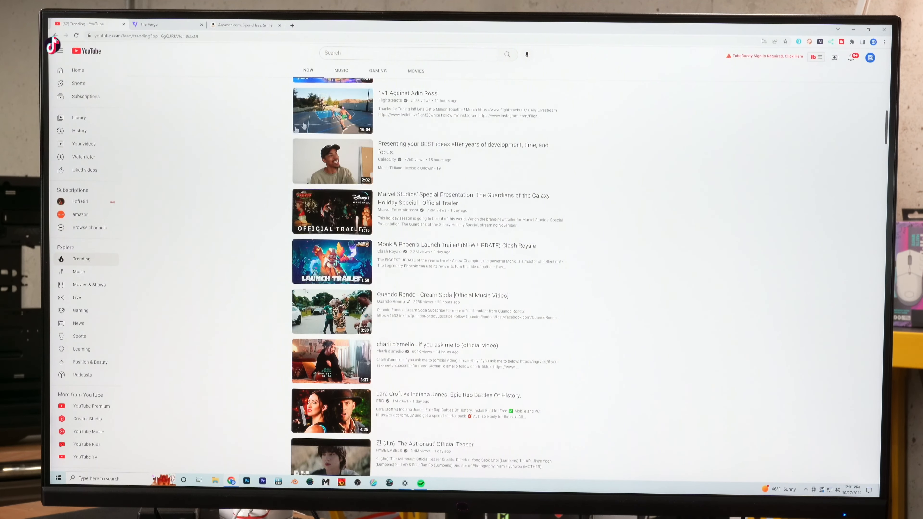
scroll("up", 3)
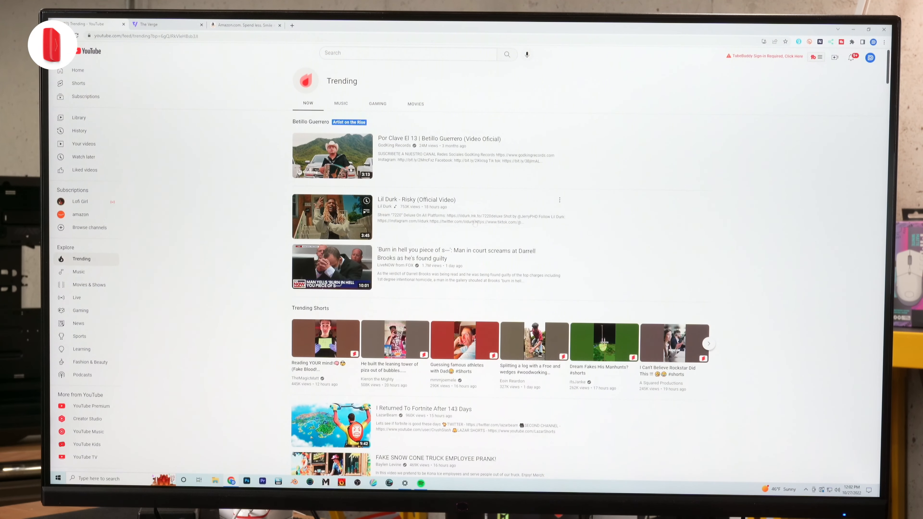
left_click(165, 25)
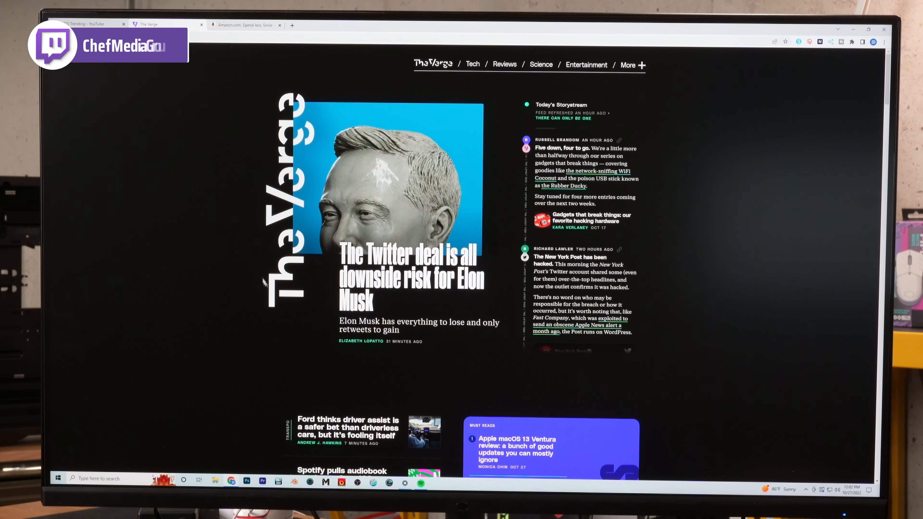
scroll("down", 3)
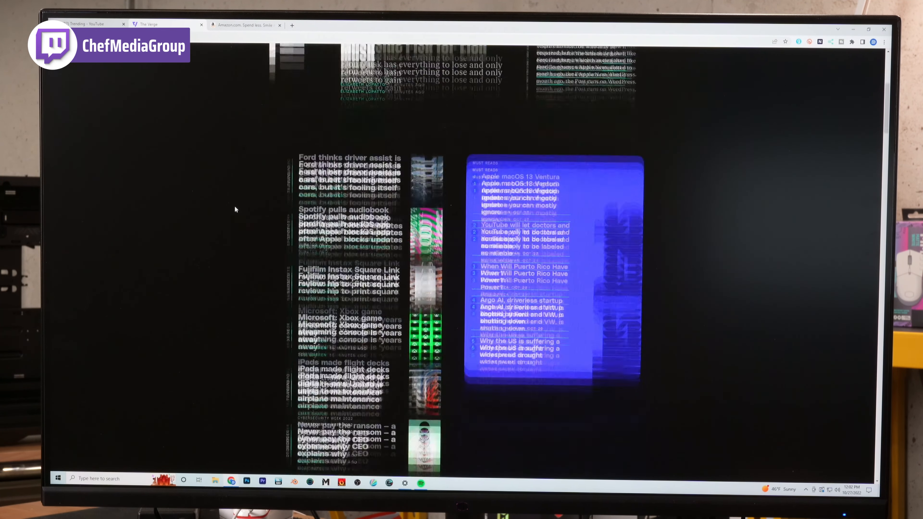
scroll("down", 3)
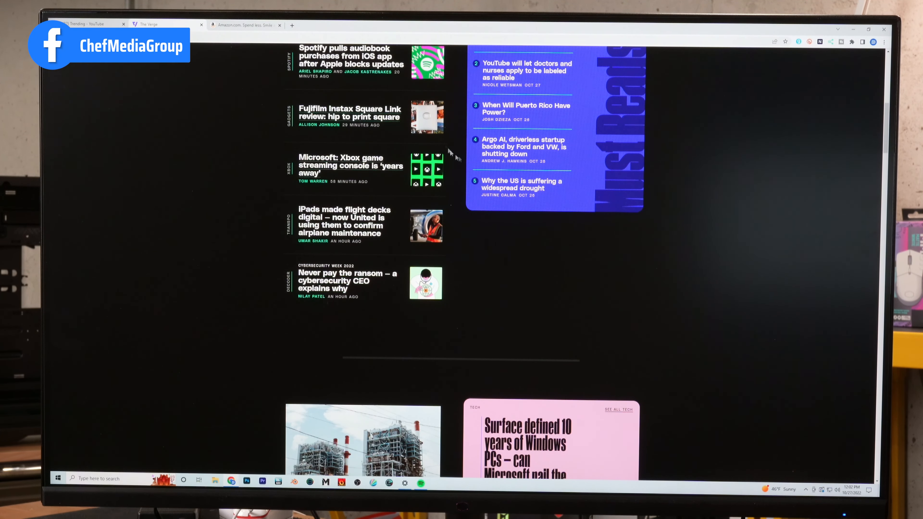
scroll("up", 3)
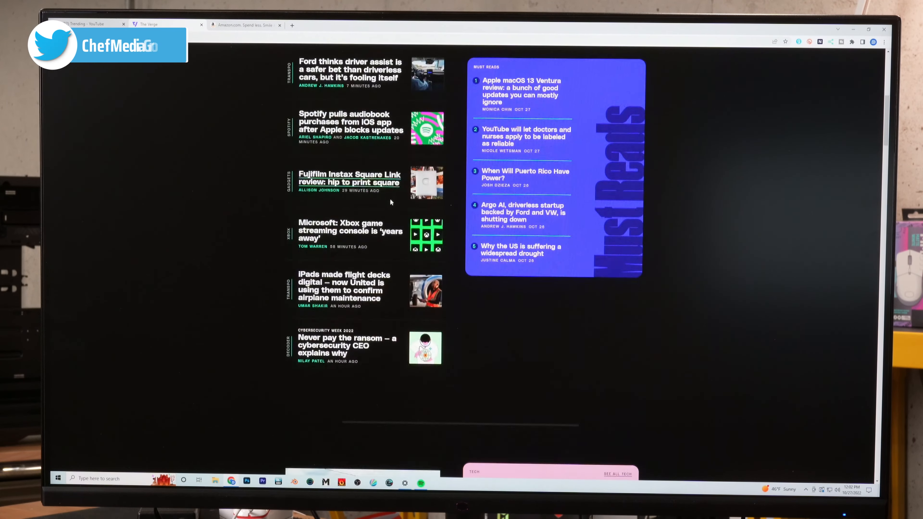
scroll("down", 3)
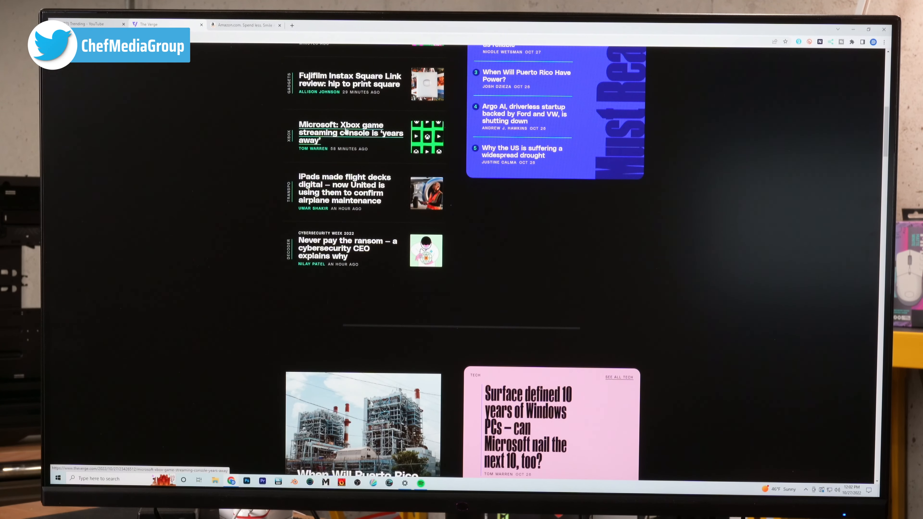
Step: Skim the Xbox game streaming console article, then switch to the Amazon tab
left_click(350, 132)
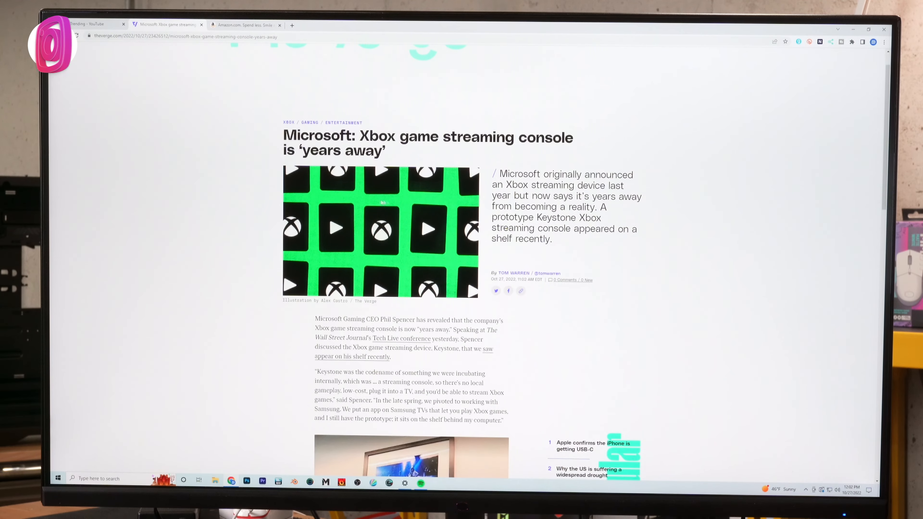
scroll("down", 3)
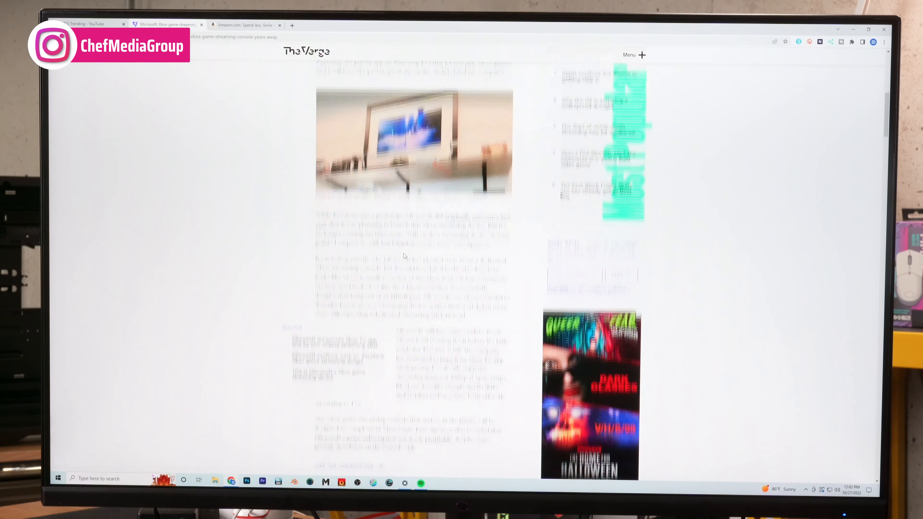
scroll("down", 3)
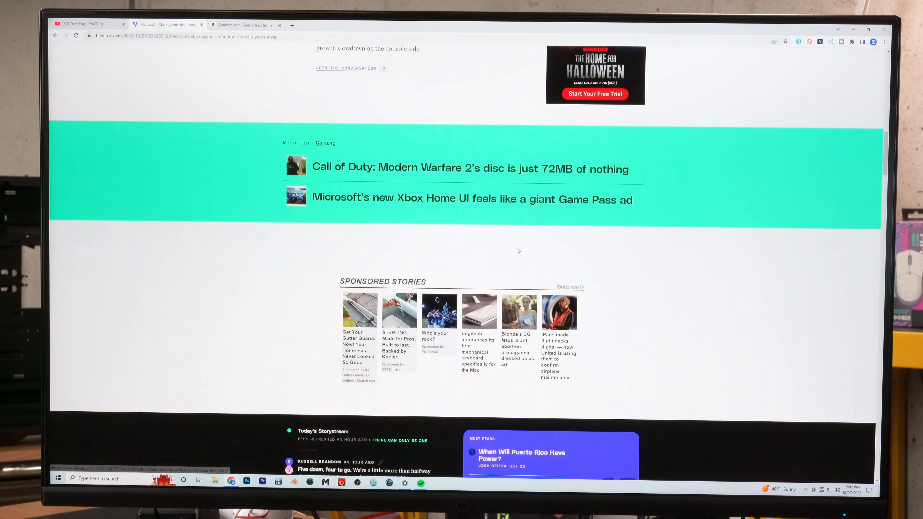
scroll("down", 3)
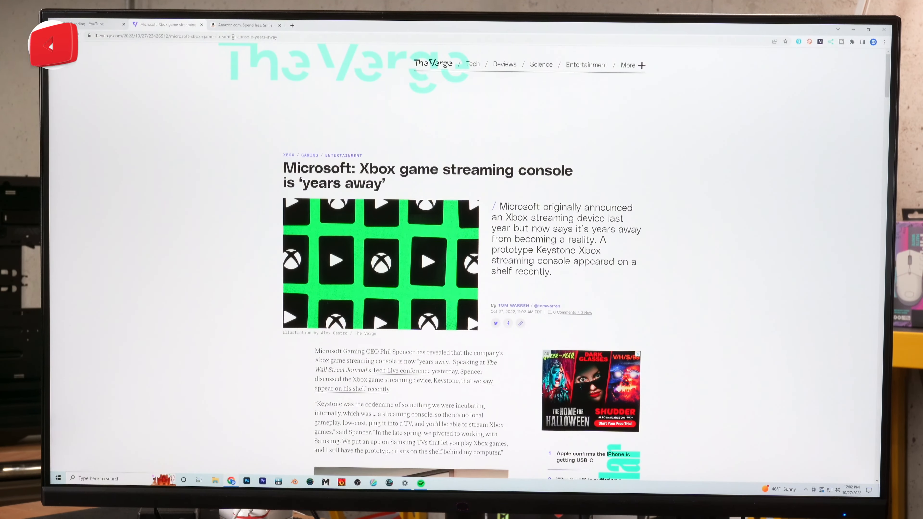
left_click(241, 24)
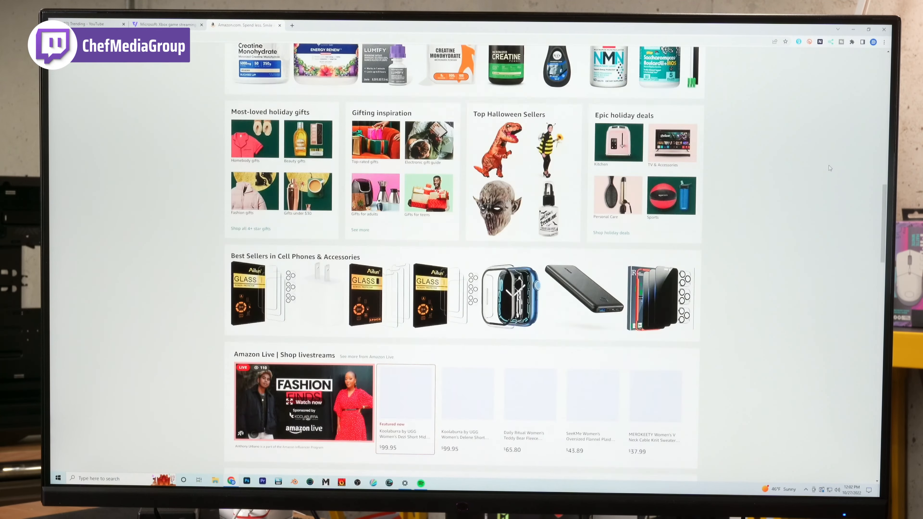
scroll("down", 3)
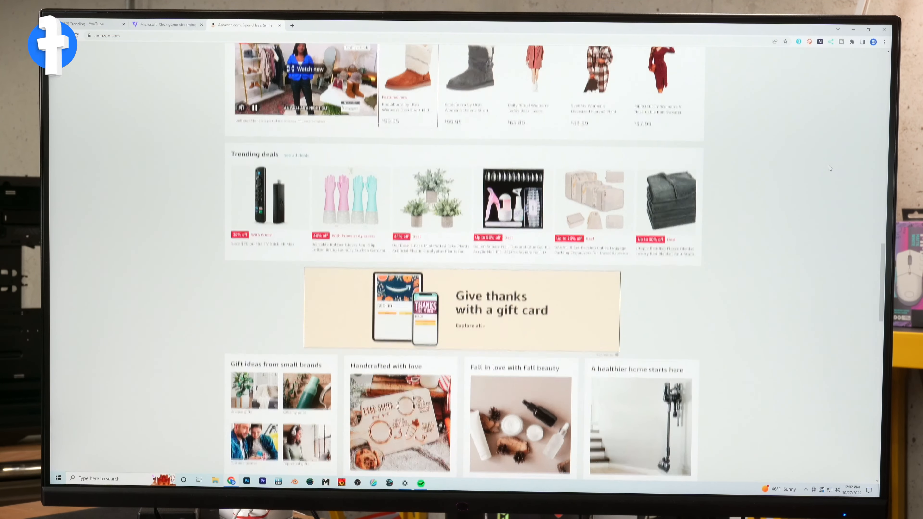
scroll("down", 3)
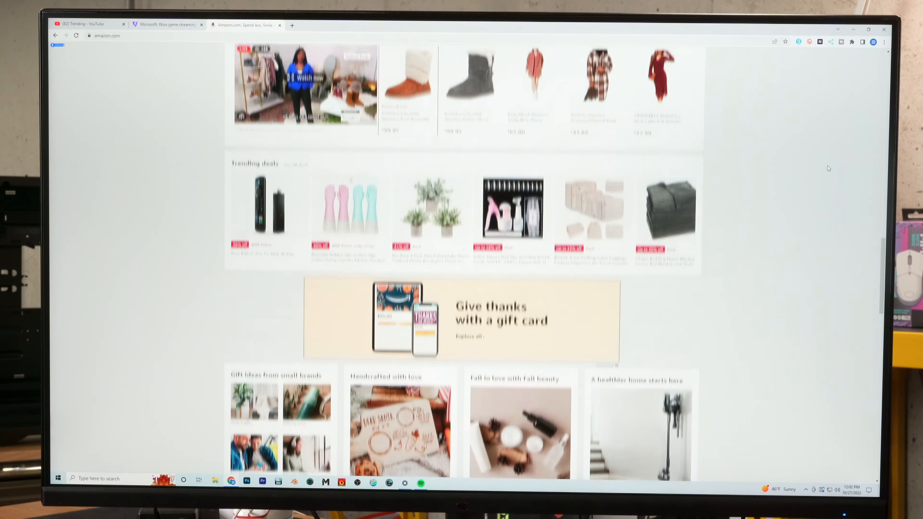
scroll("up", 3)
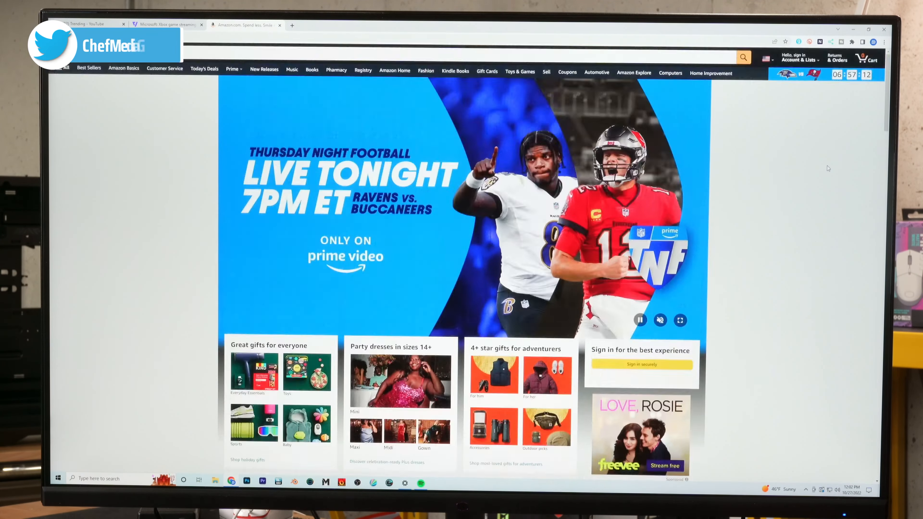